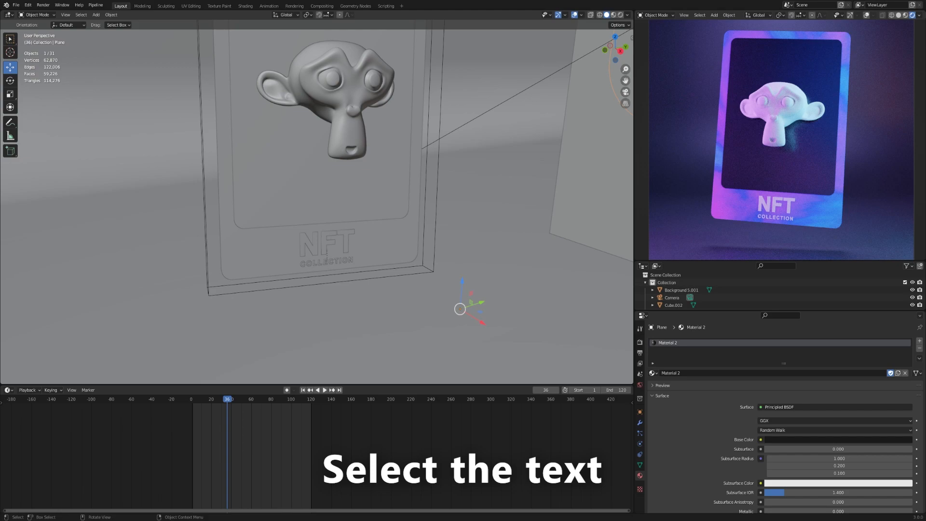
# - Edit the card's NFT text object, typing extra letters after NFT
pyautogui.click(328, 244)
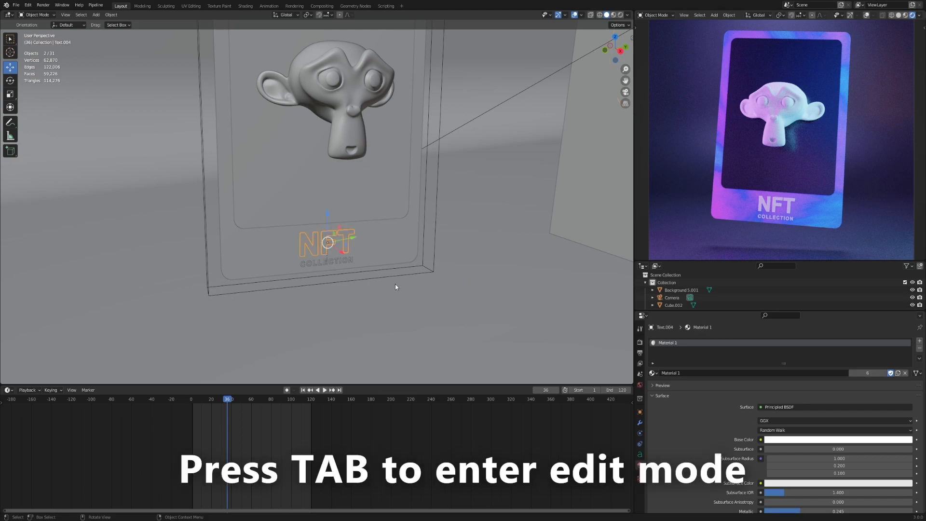
pyautogui.press('Tab')
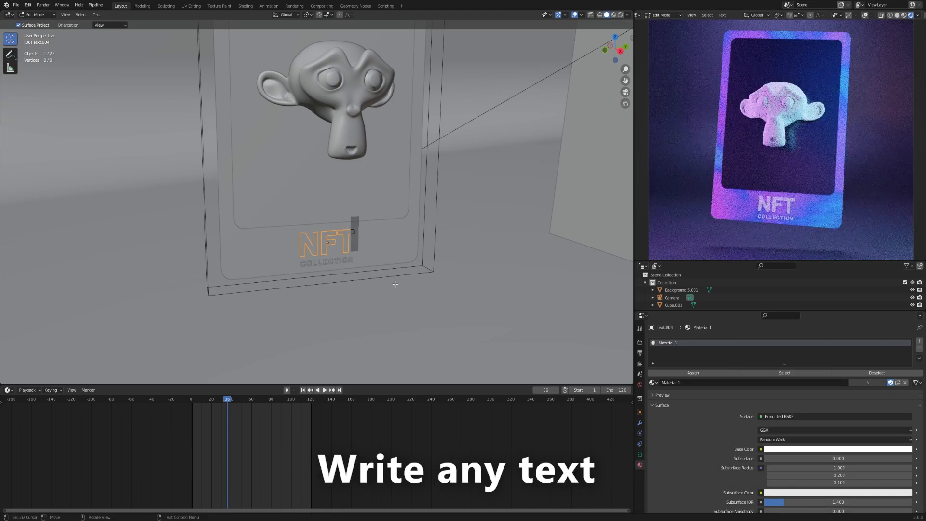
pyautogui.write('TFTR')
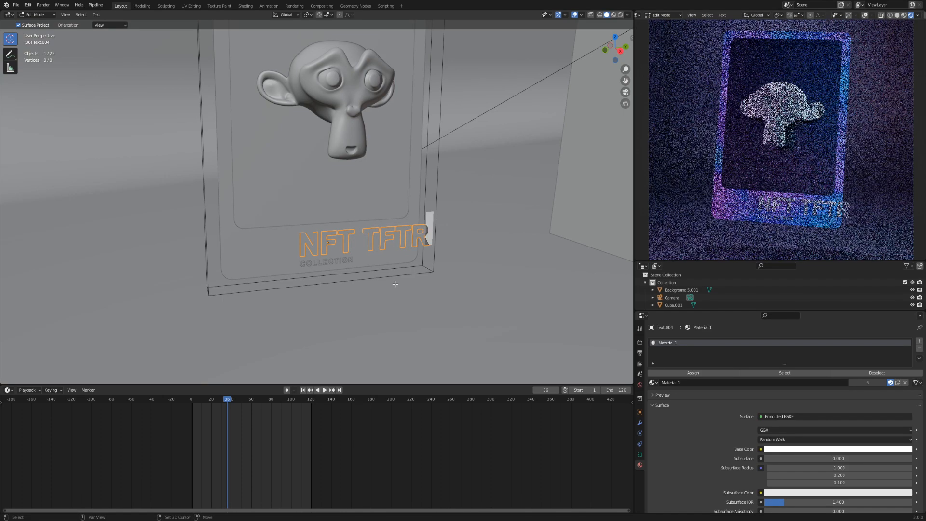
pyautogui.write('G')
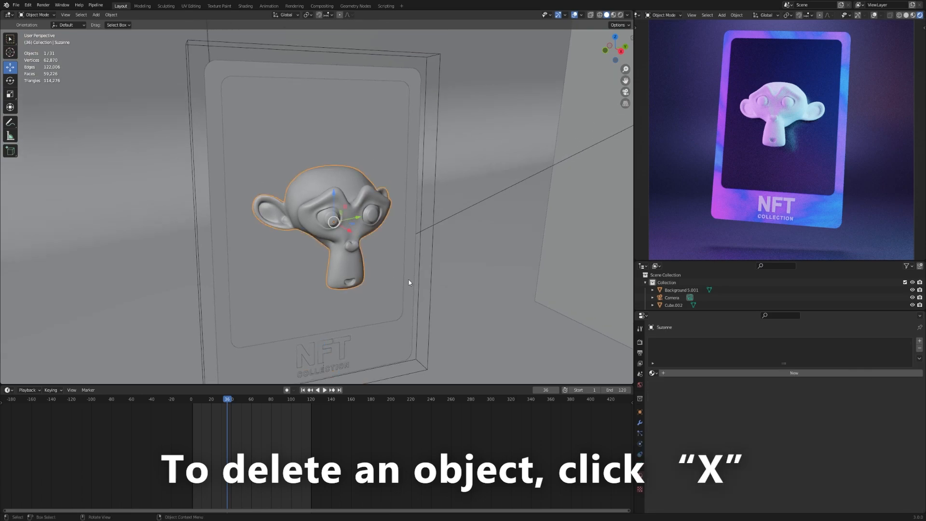
# - Delete the Suzanne monkey head, add an Image as Plane and scale it onto the card
pyautogui.press('X')
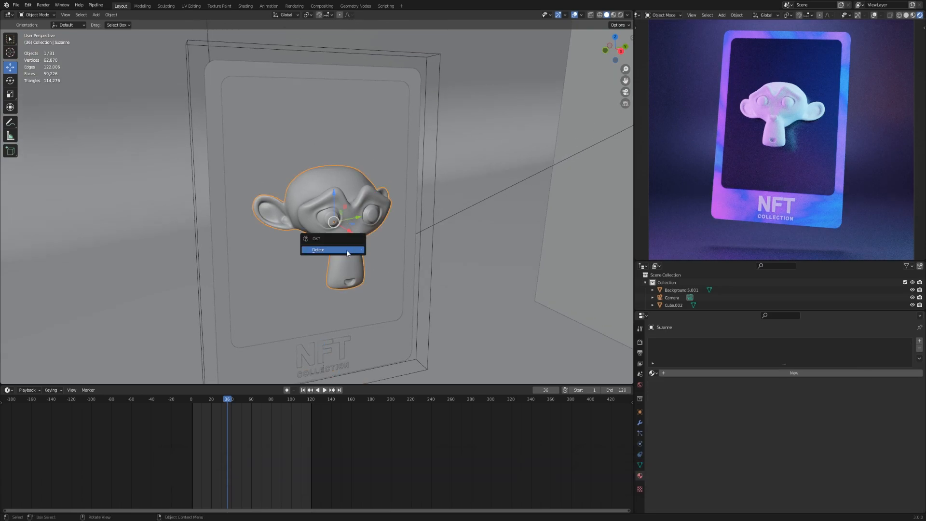
pyautogui.click(331, 249)
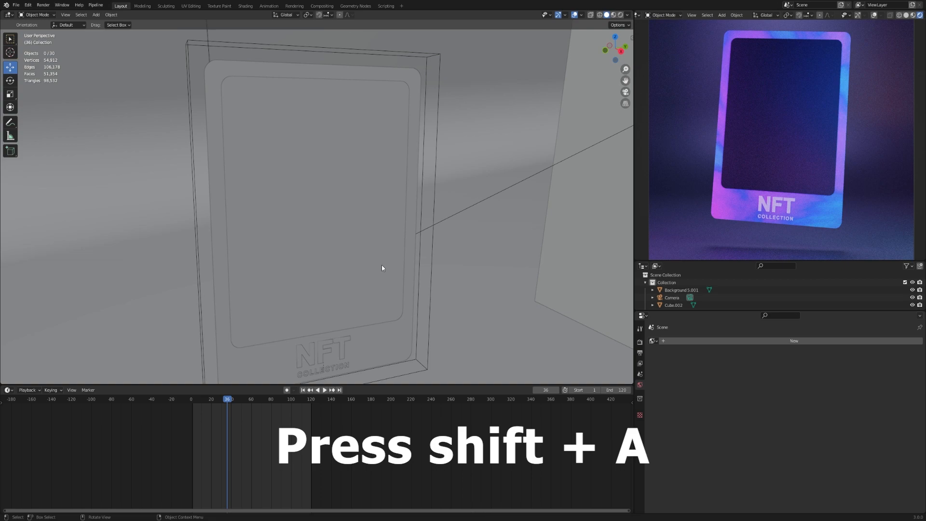
pyautogui.press('shift+a')
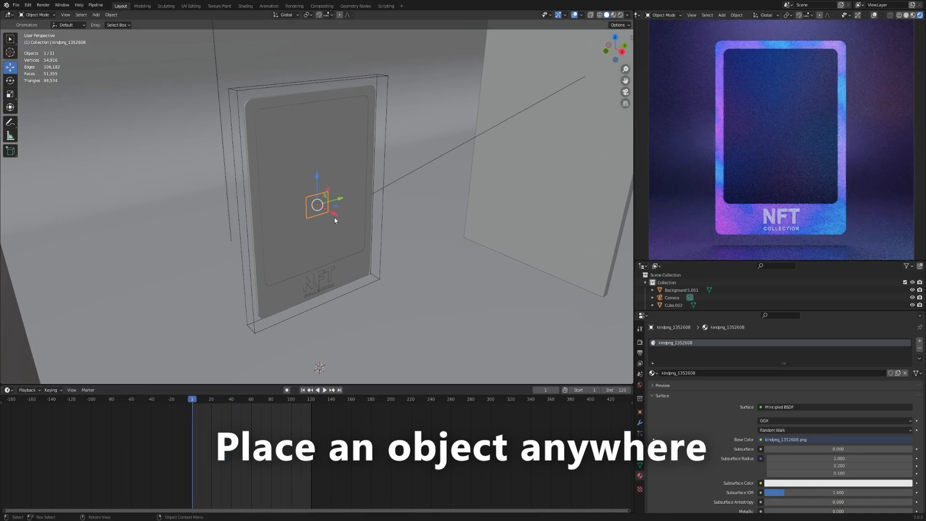
pyautogui.press('s')
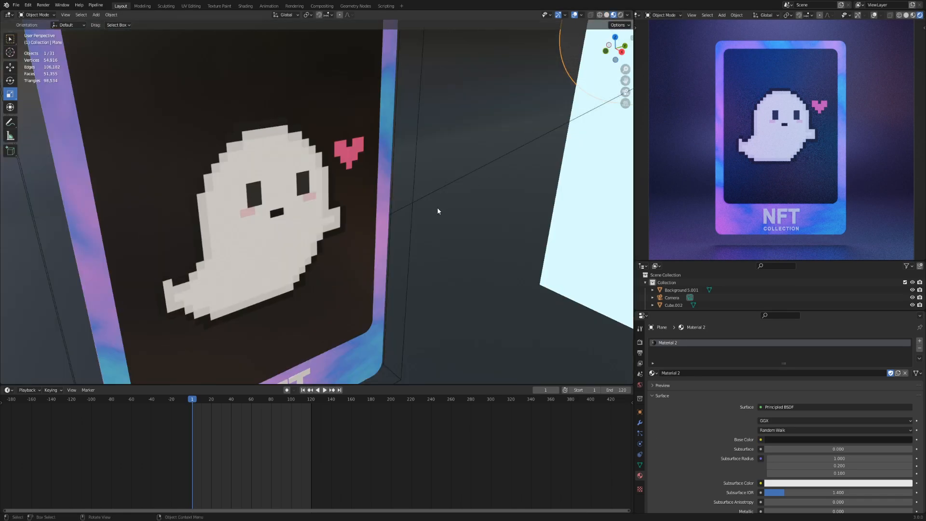
# - Parent the ghost image plane to the card's animated empty using Object parenting
pyautogui.click(268, 220)
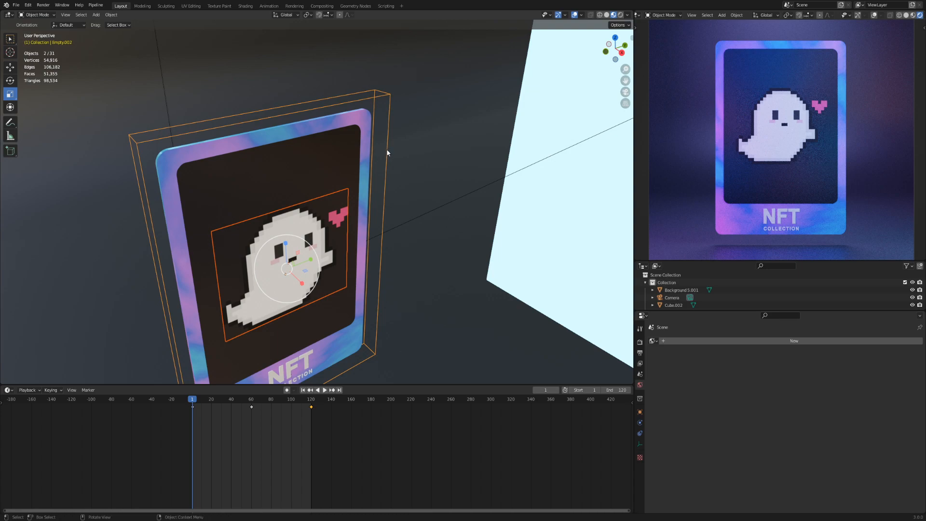
pyautogui.press('ctrl+p')
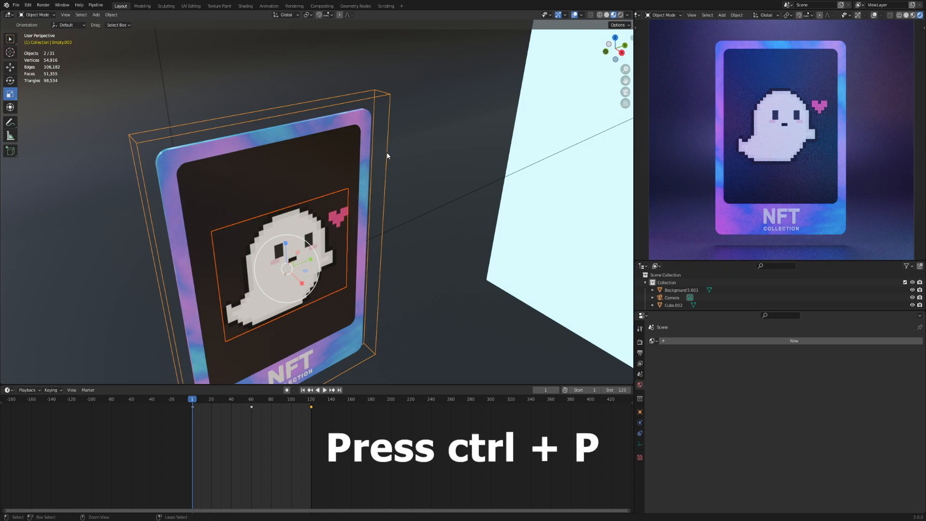
pyautogui.press('ctrl+p')
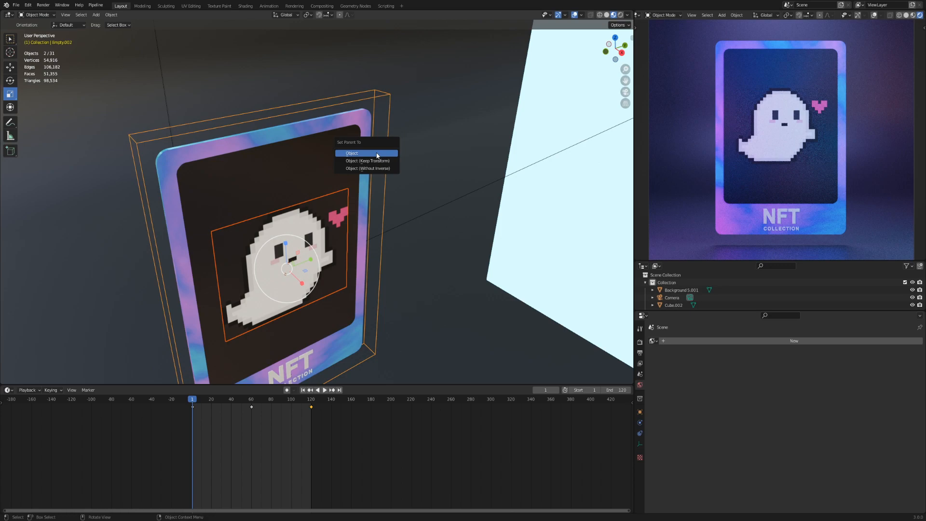
pyautogui.click(351, 153)
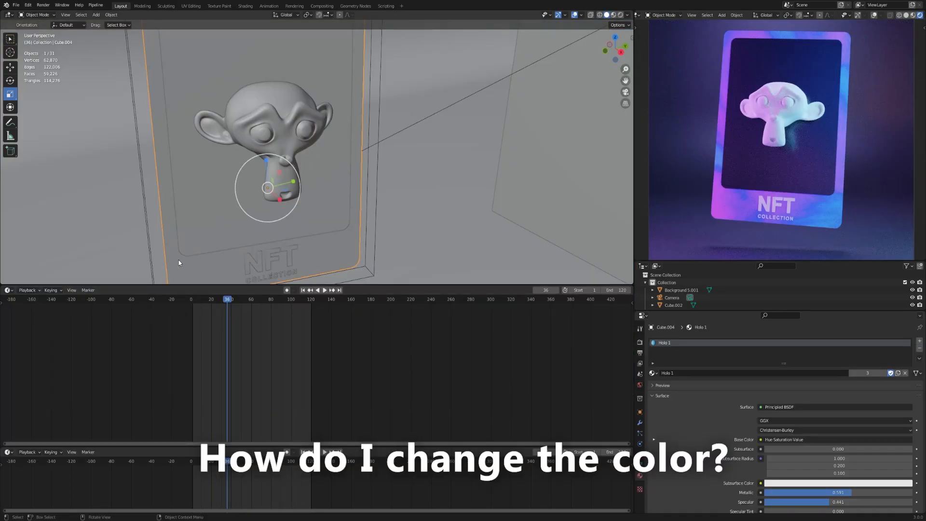
# - Switch the lower area to the Shader Editor and set Principled BSDF Base Color to red
pyautogui.click(5, 290)
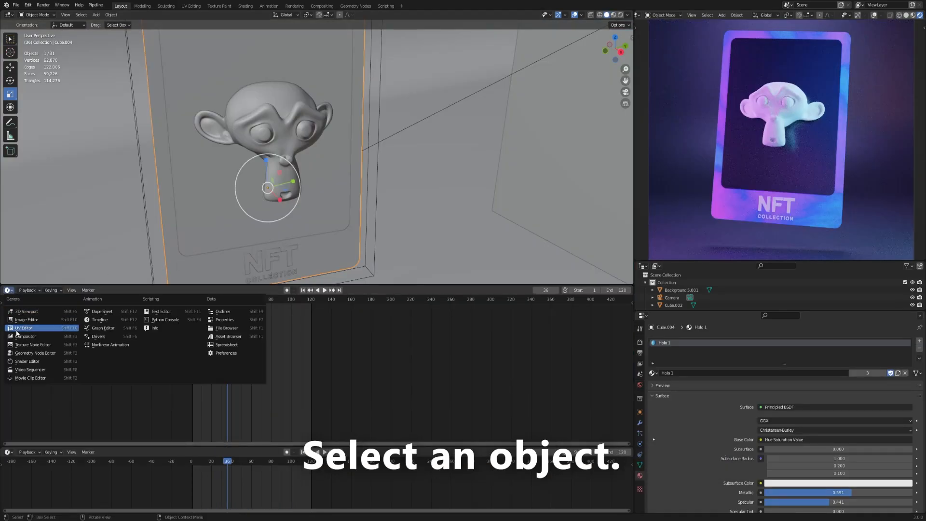
pyautogui.moveTo(27, 361)
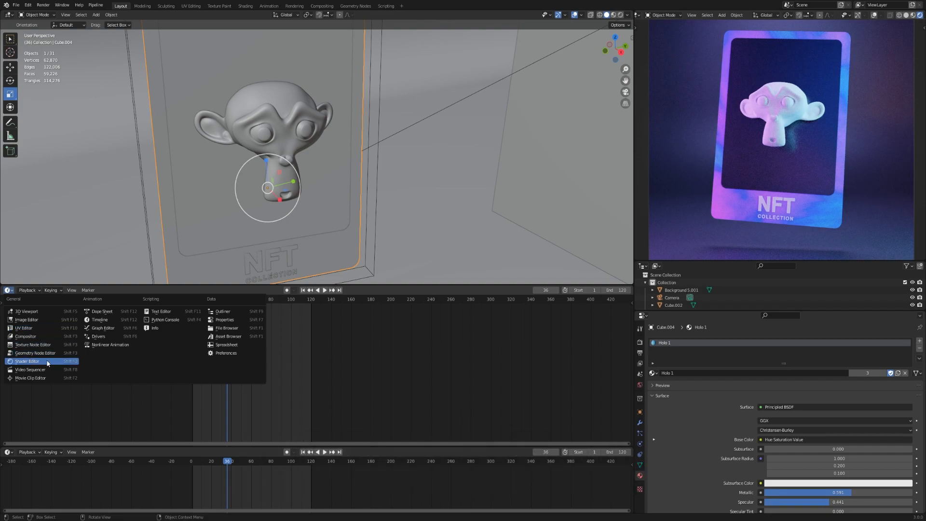
pyautogui.click(27, 361)
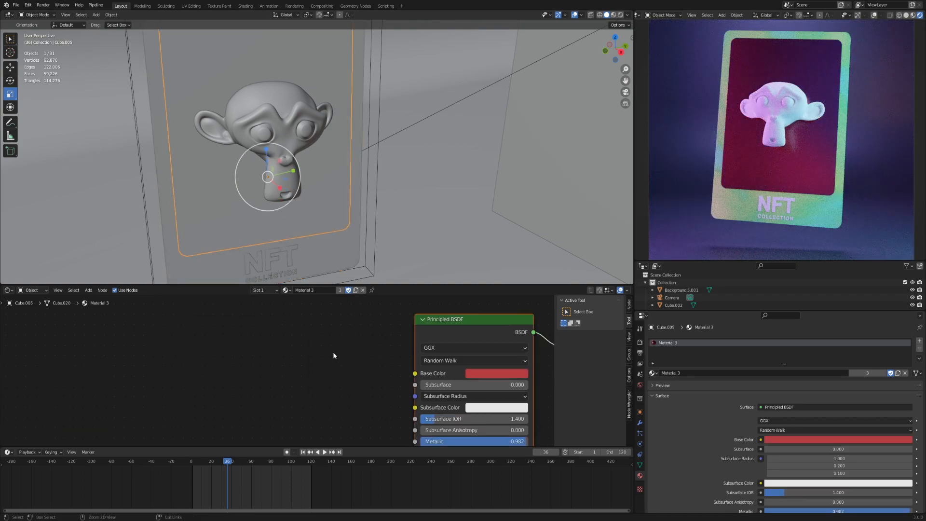
pyautogui.click(496, 374)
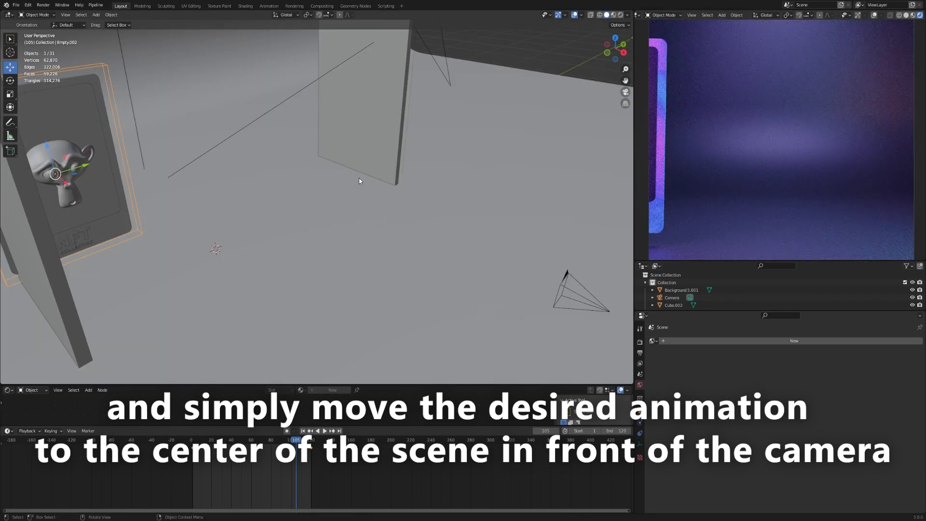
# - Drag the card's empty to the scene centre in front of the camera
pyautogui.moveTo(53, 172); pyautogui.dragTo(94, 162)
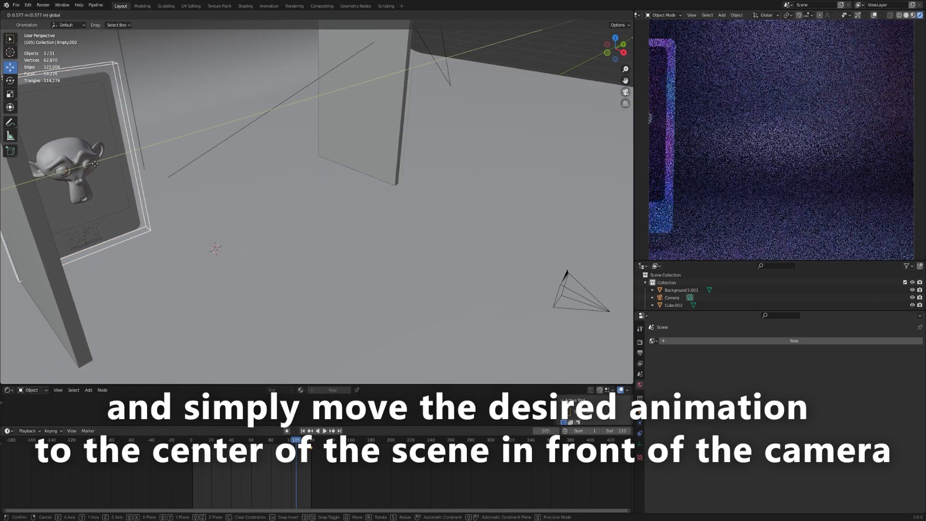
pyautogui.moveTo(94, 164); pyautogui.dragTo(230, 132)
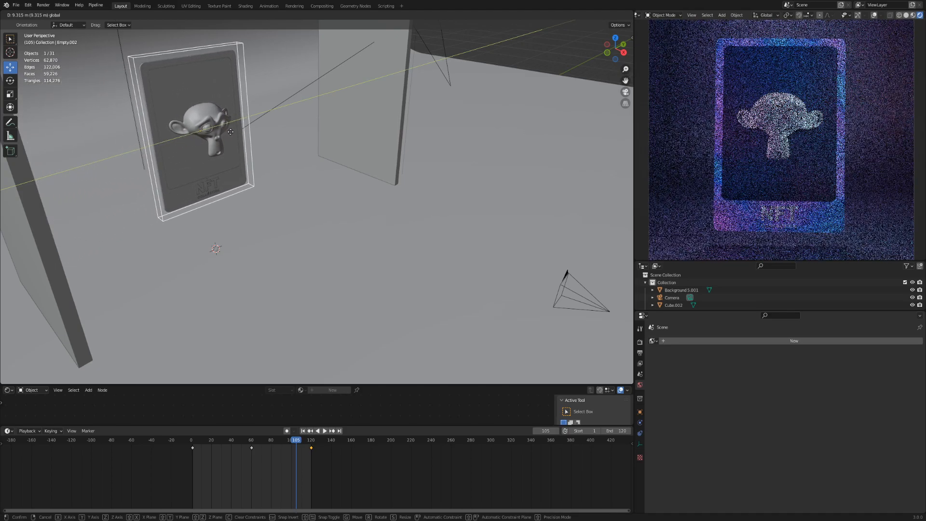